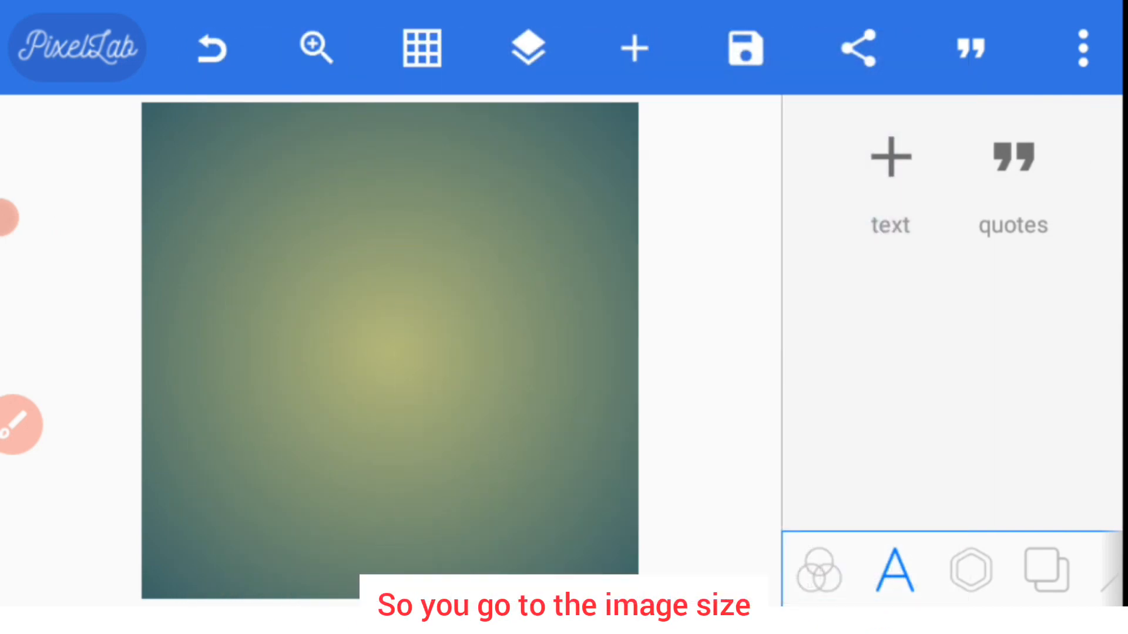
Resize the canvas to a portrait 850 by 1100 pixels via the image size dialog
click(1082, 48)
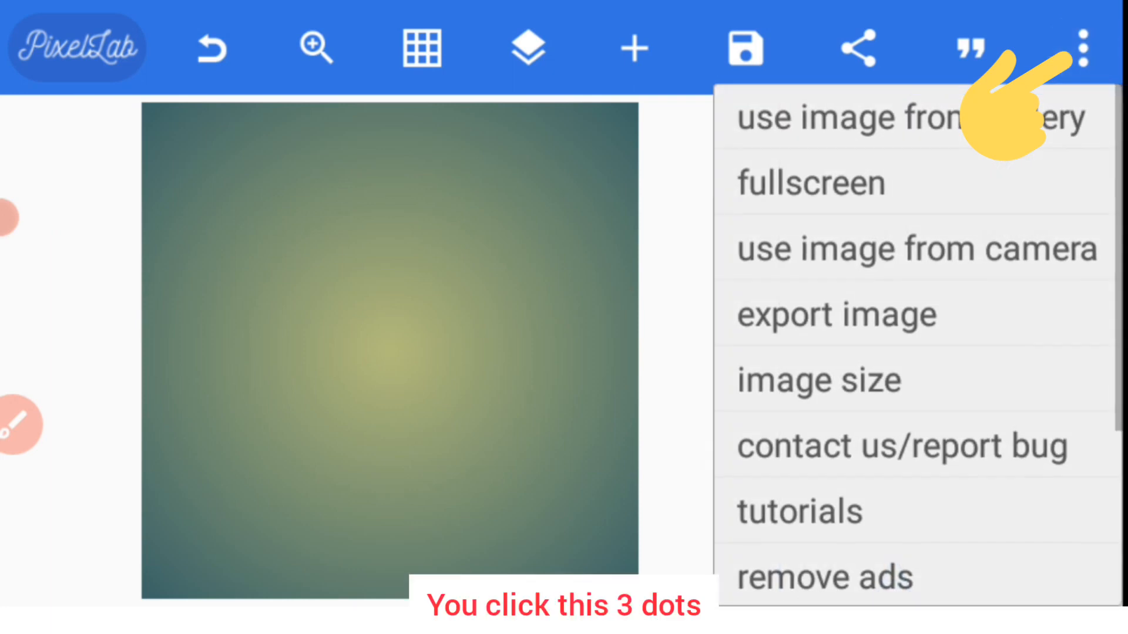
click(634, 48)
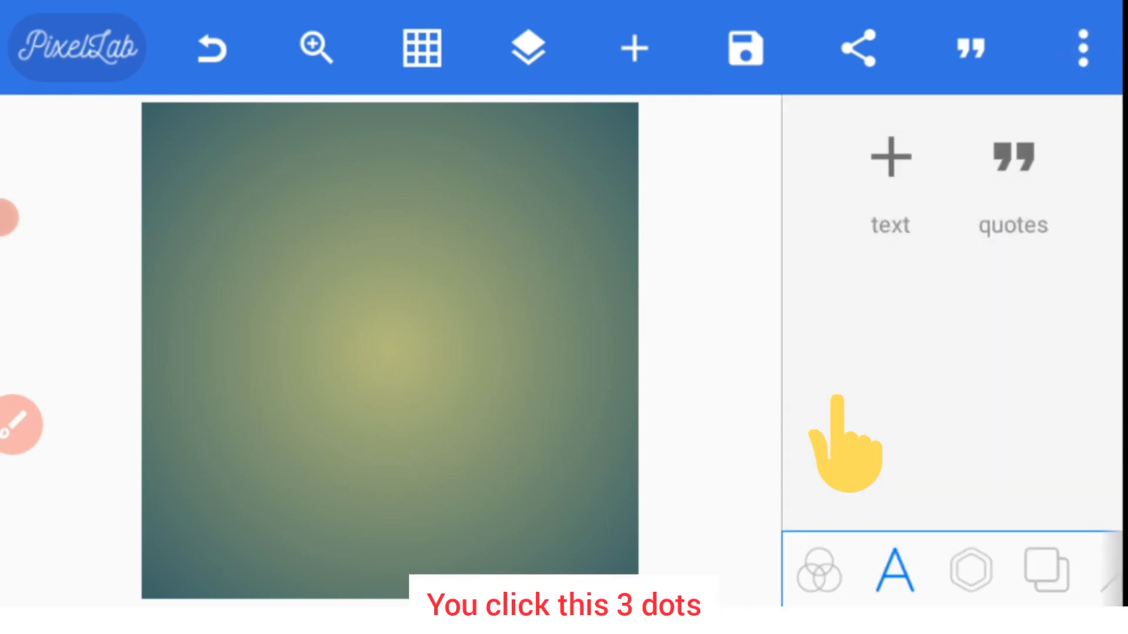
click(1082, 48)
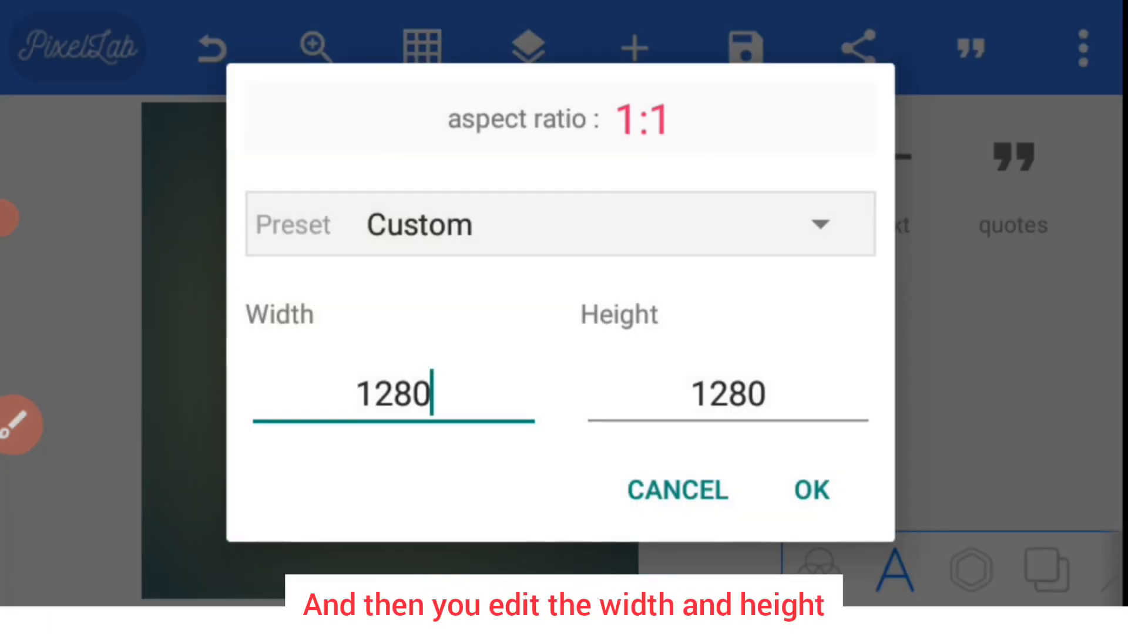
click(393, 394)
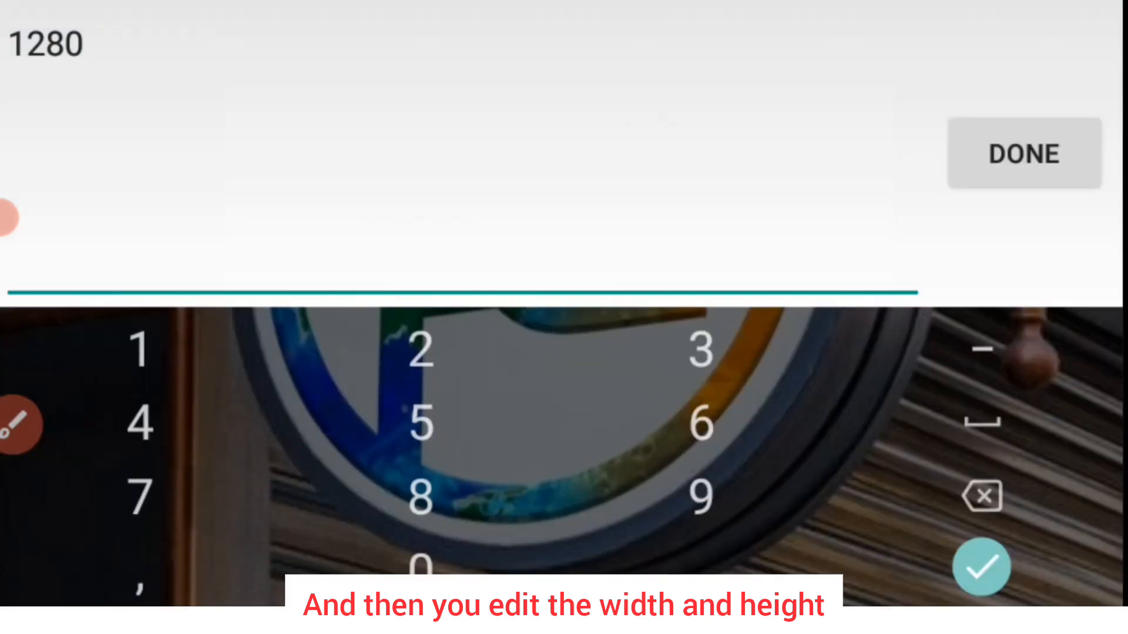
click(980, 496)
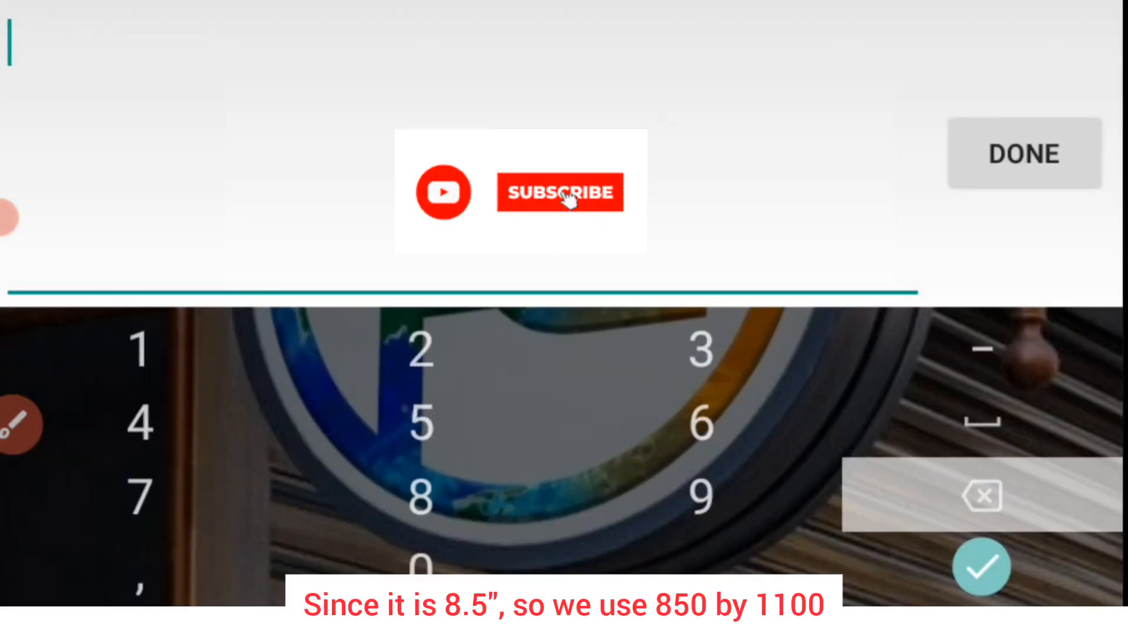
text(850)
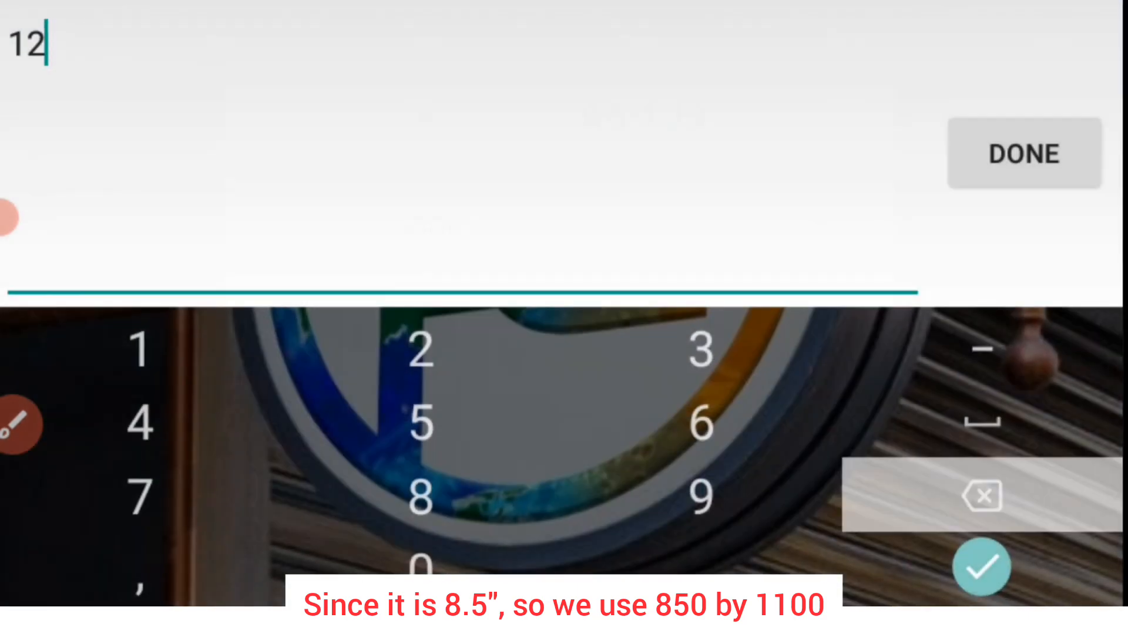
click(980, 496)
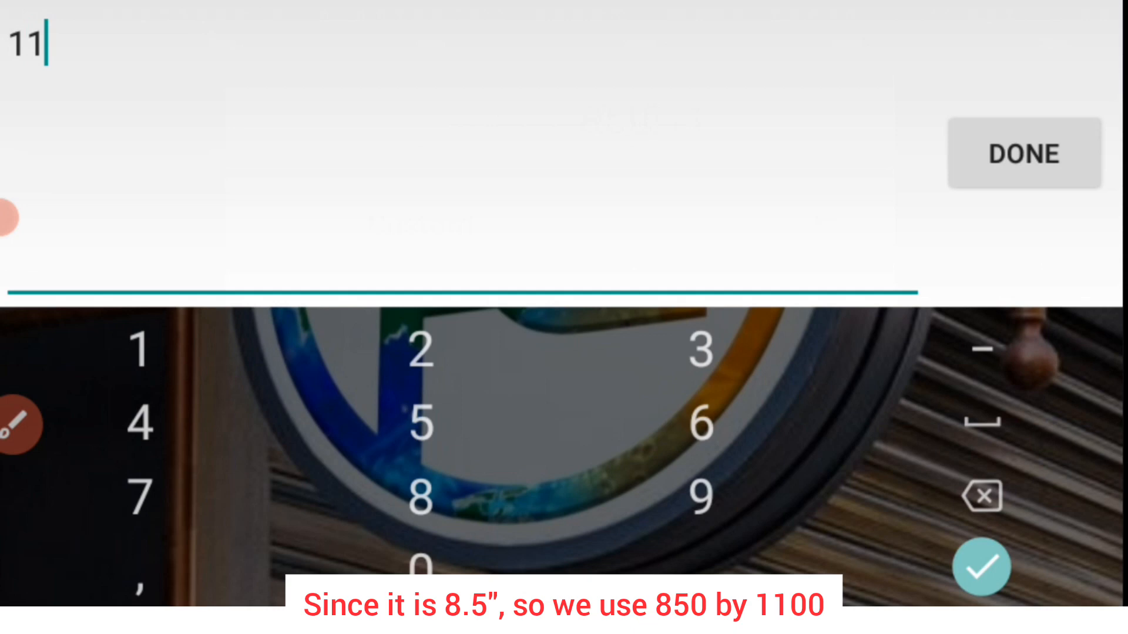
click(1023, 152)
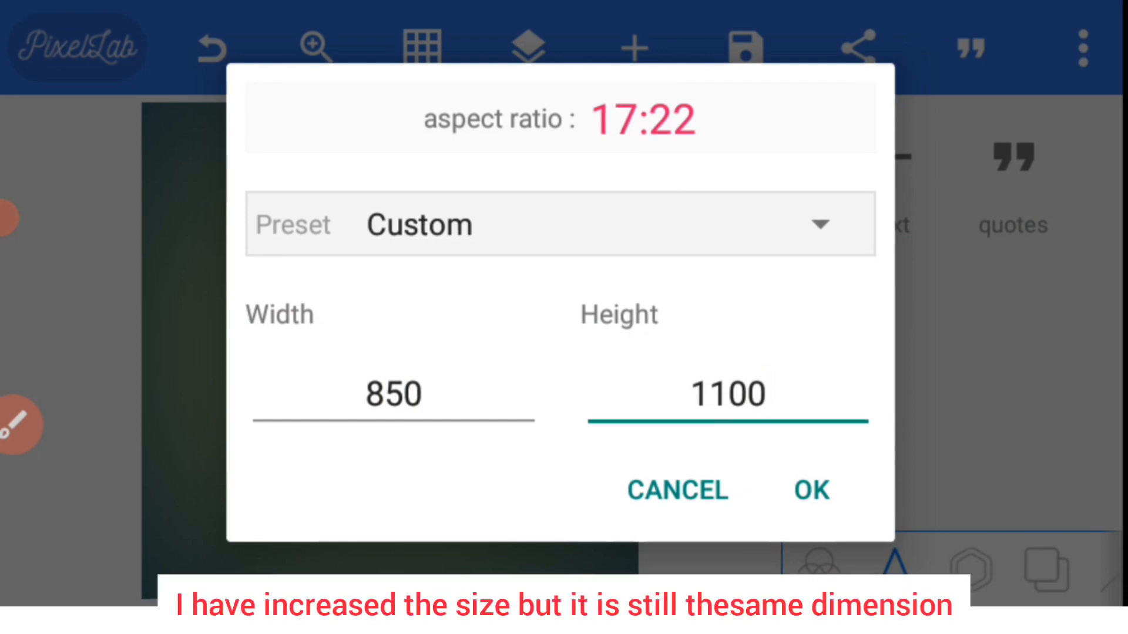
click(811, 491)
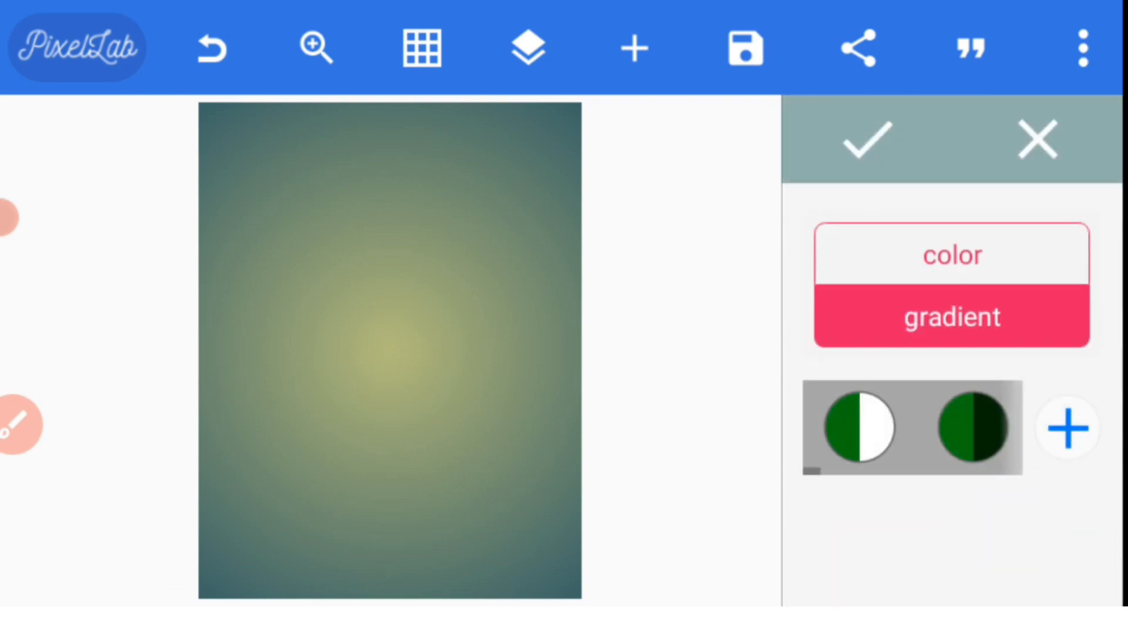
Replace the green-yellow gradient background with plain white
click(952, 254)
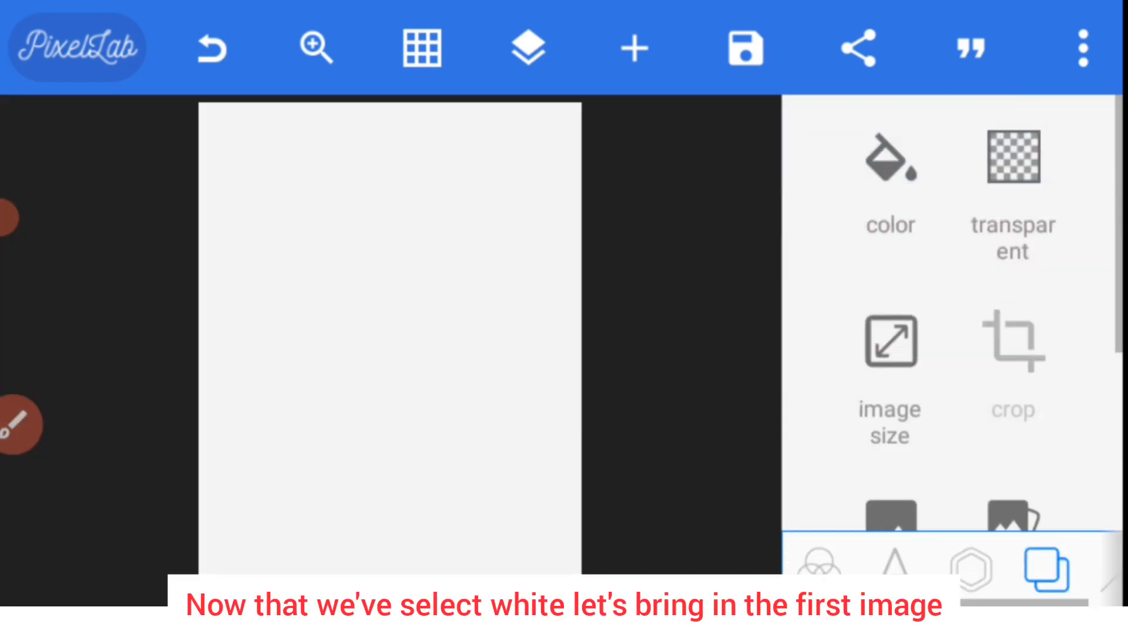
scroll(down, 3)
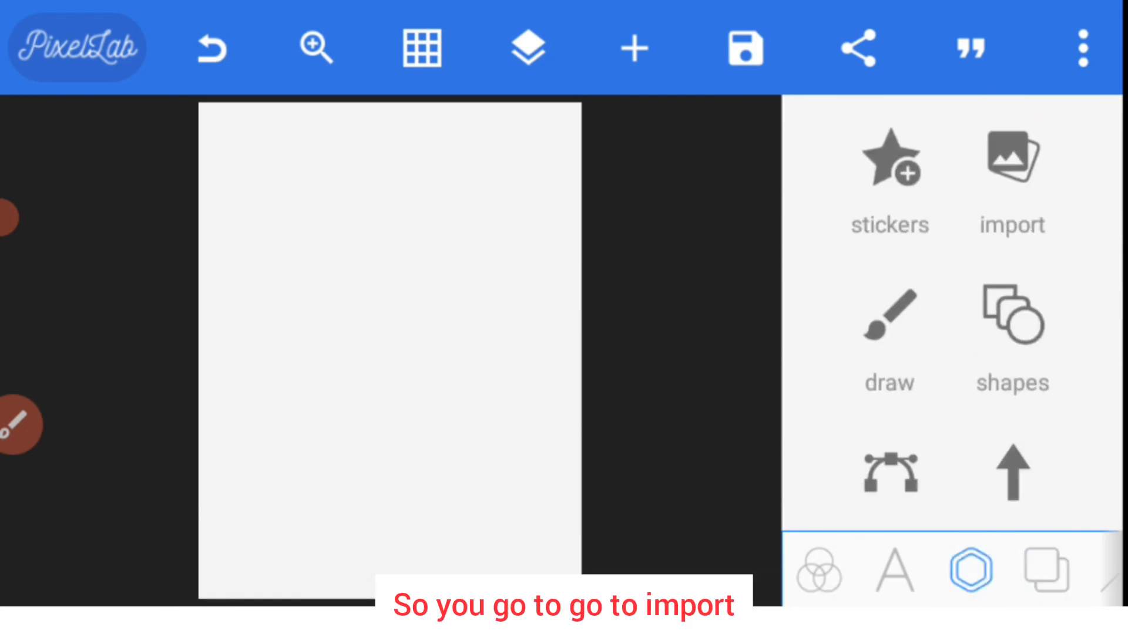
Import the blue flower photo and crop it to cover the upper part of the canvas
click(1011, 158)
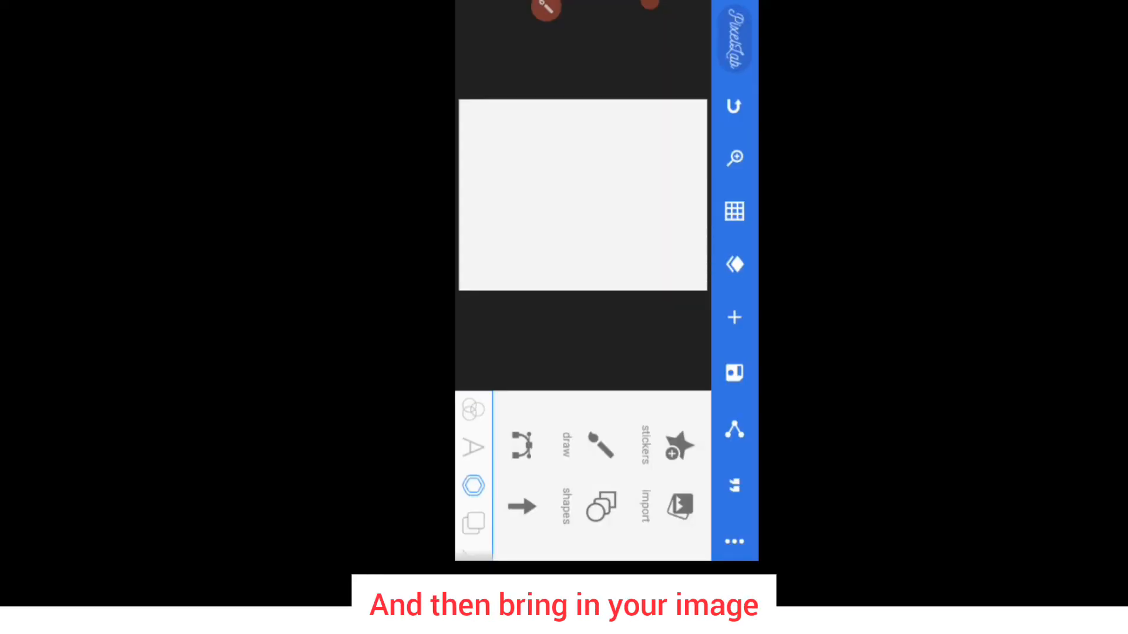
click(679, 505)
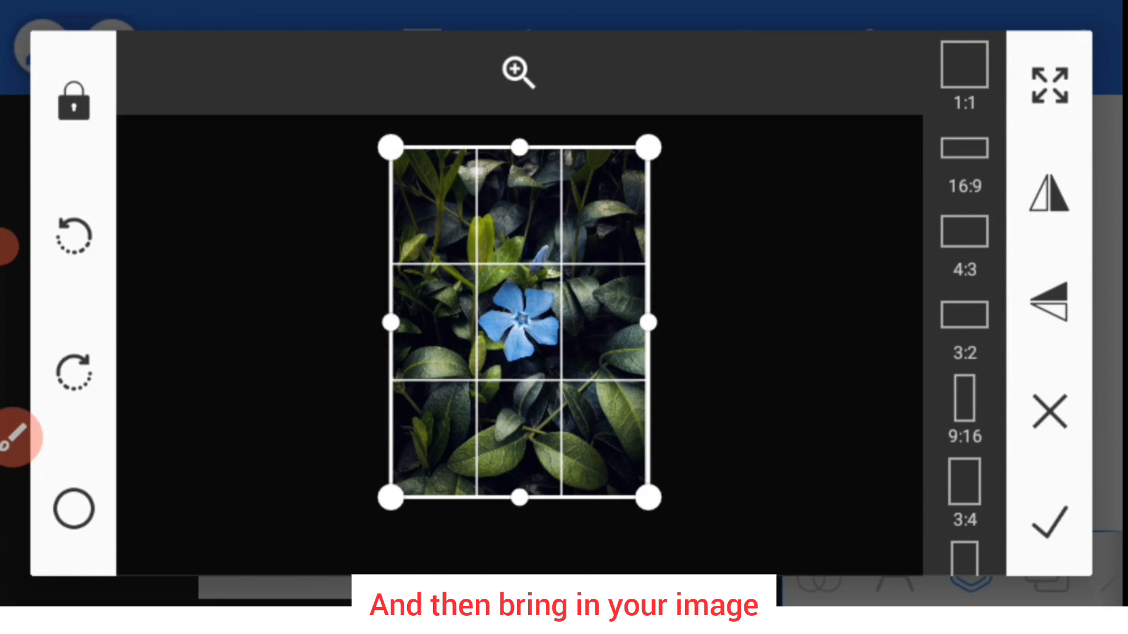
click(1049, 523)
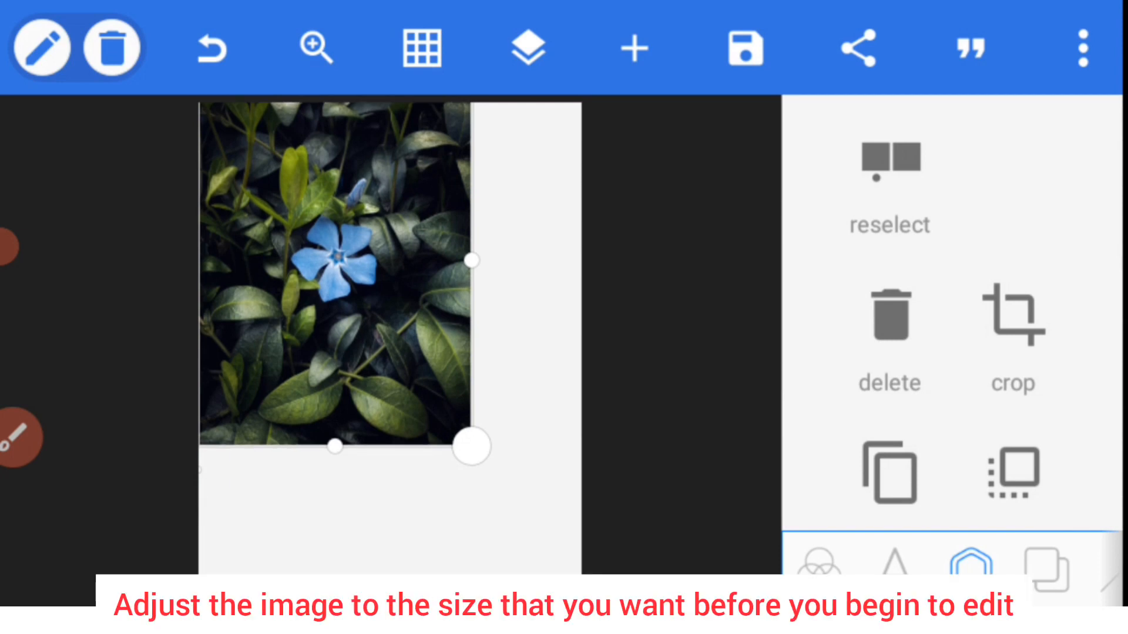
click(1012, 313)
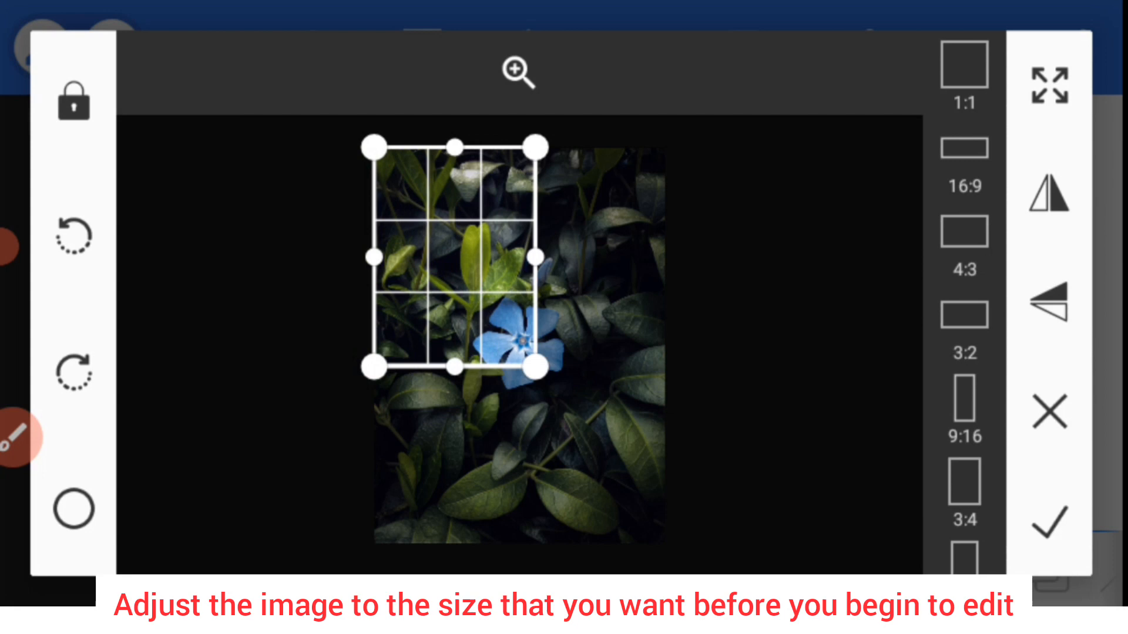
click(1048, 523)
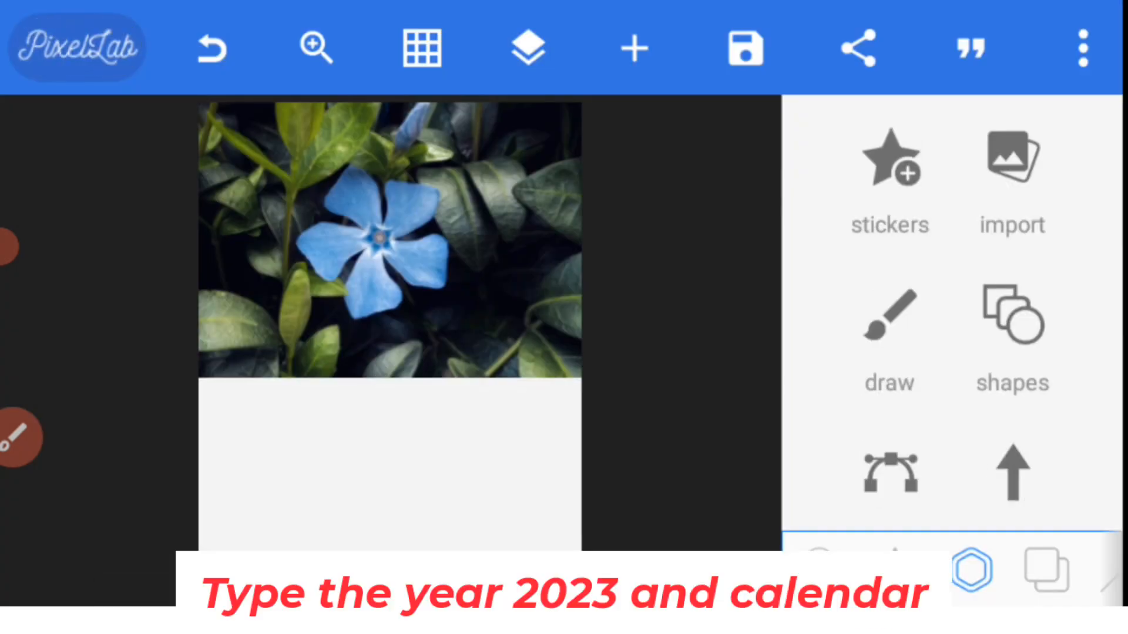
Add a '2023' text in a bold imported font and start setting its colour to white
scroll(left, 3)
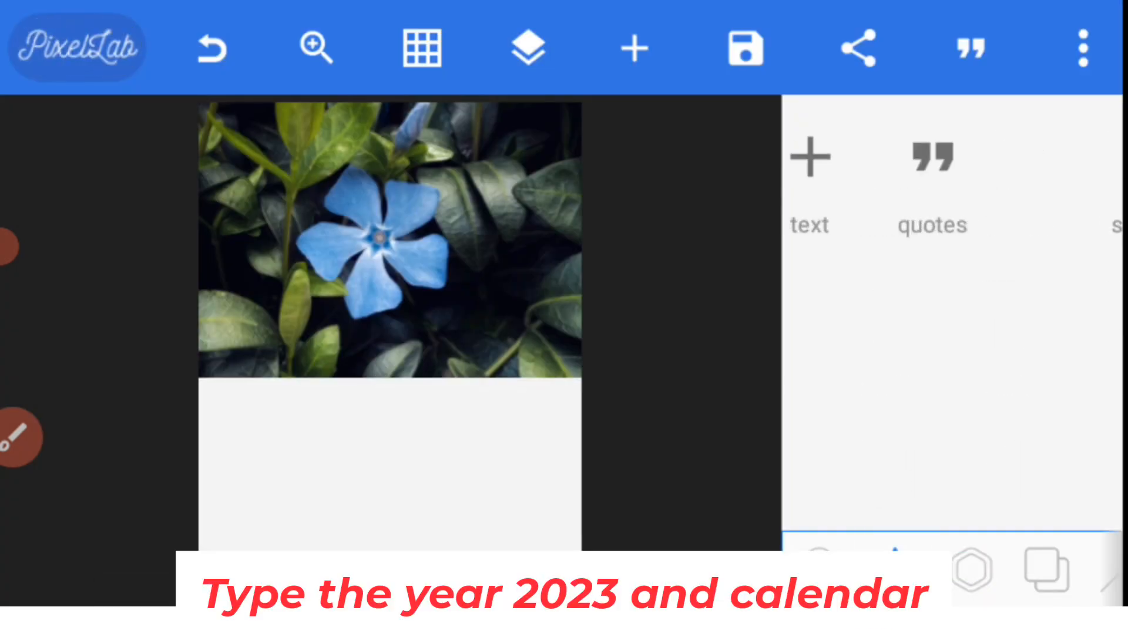
click(808, 180)
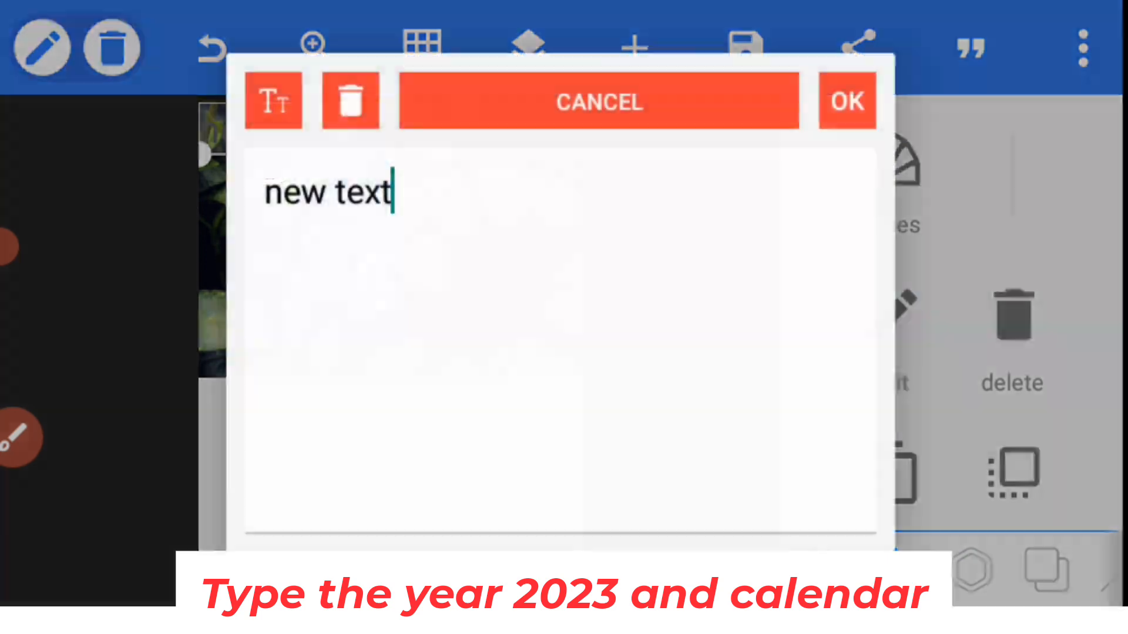
click(847, 101)
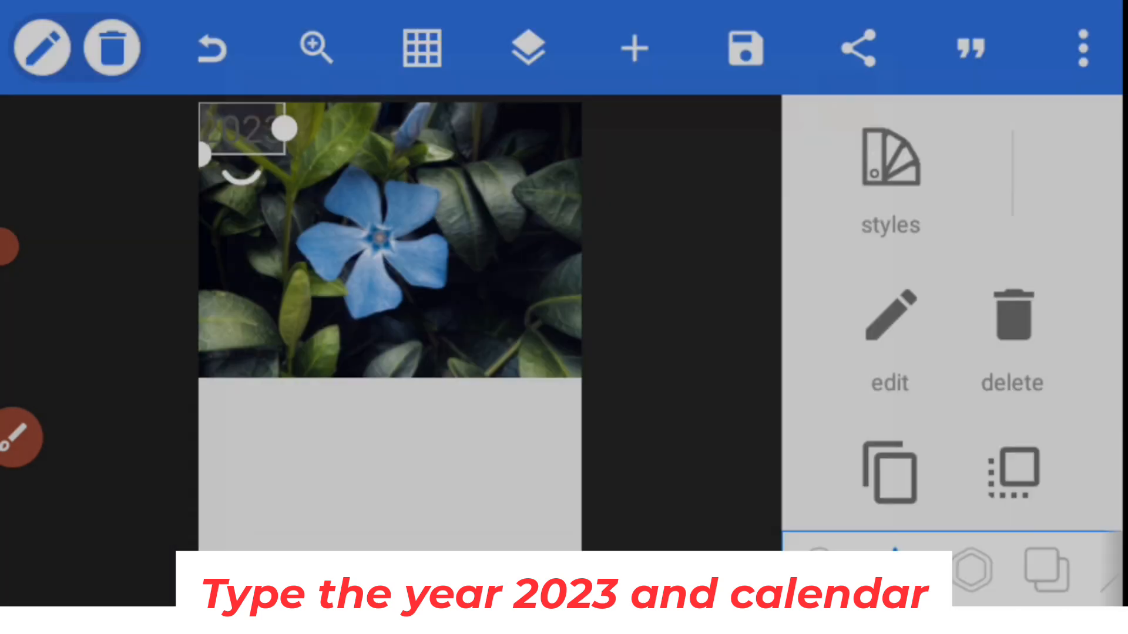
scroll(down, 3)
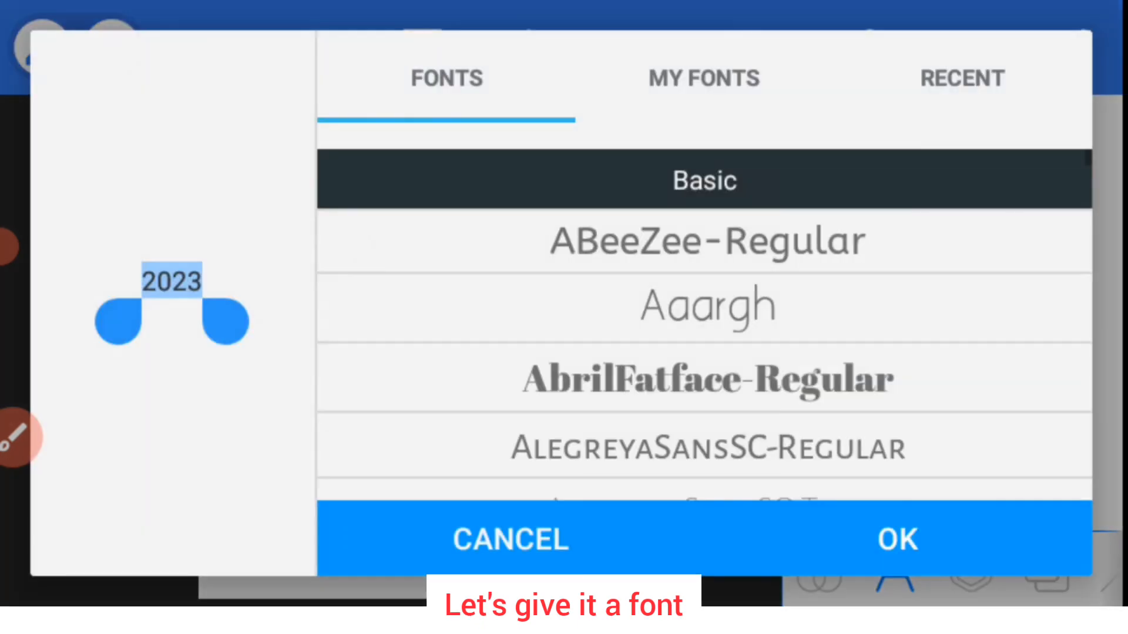
click(702, 78)
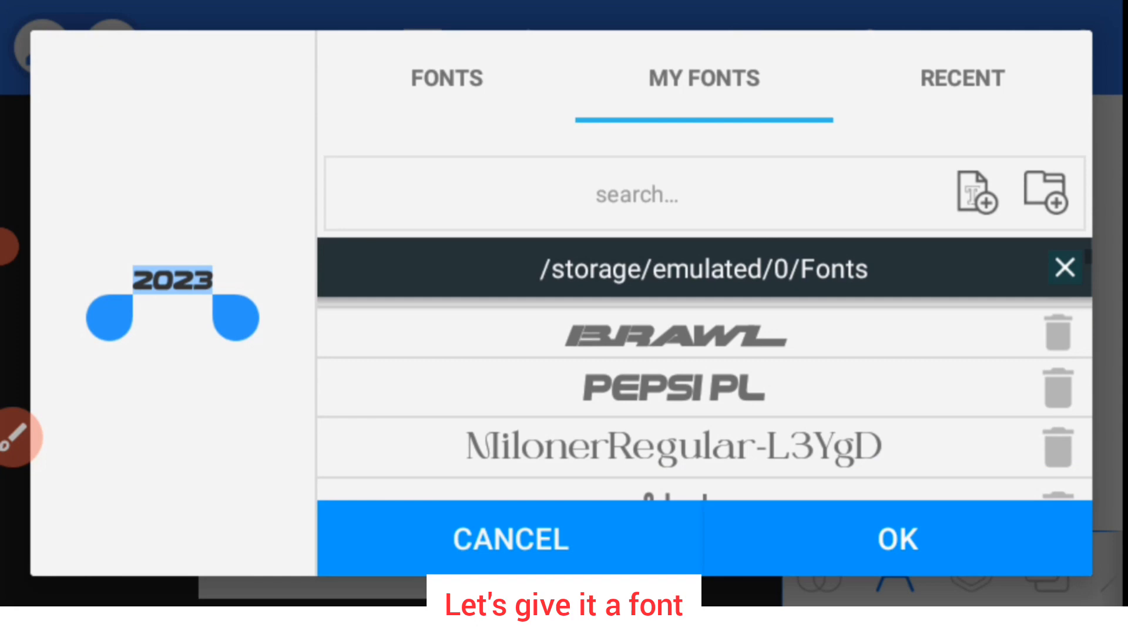
click(896, 539)
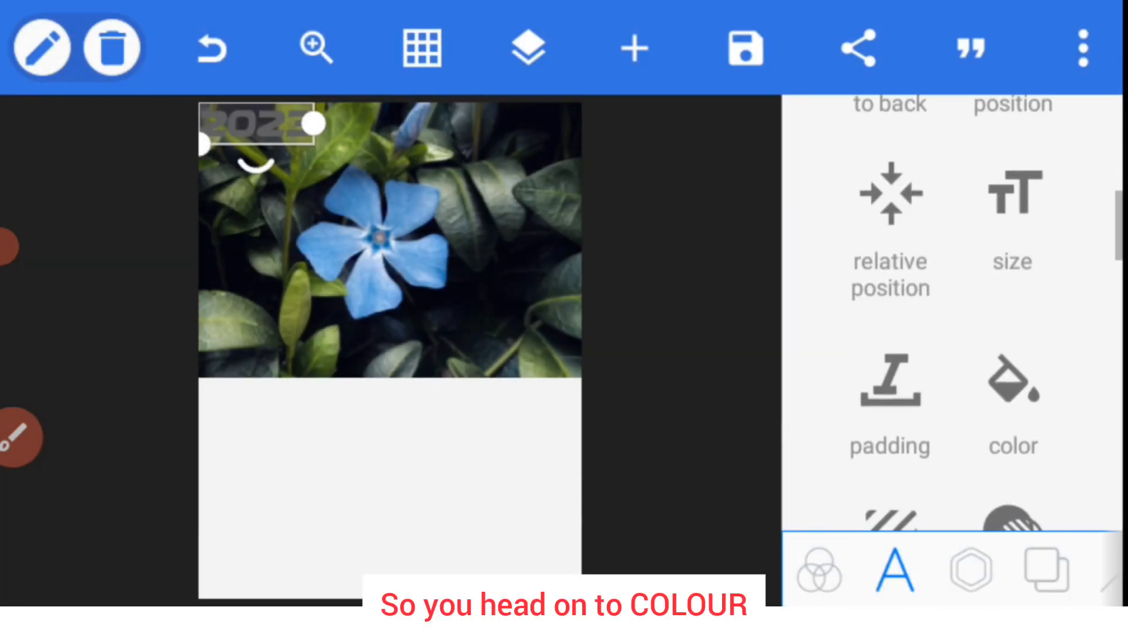
click(1012, 403)
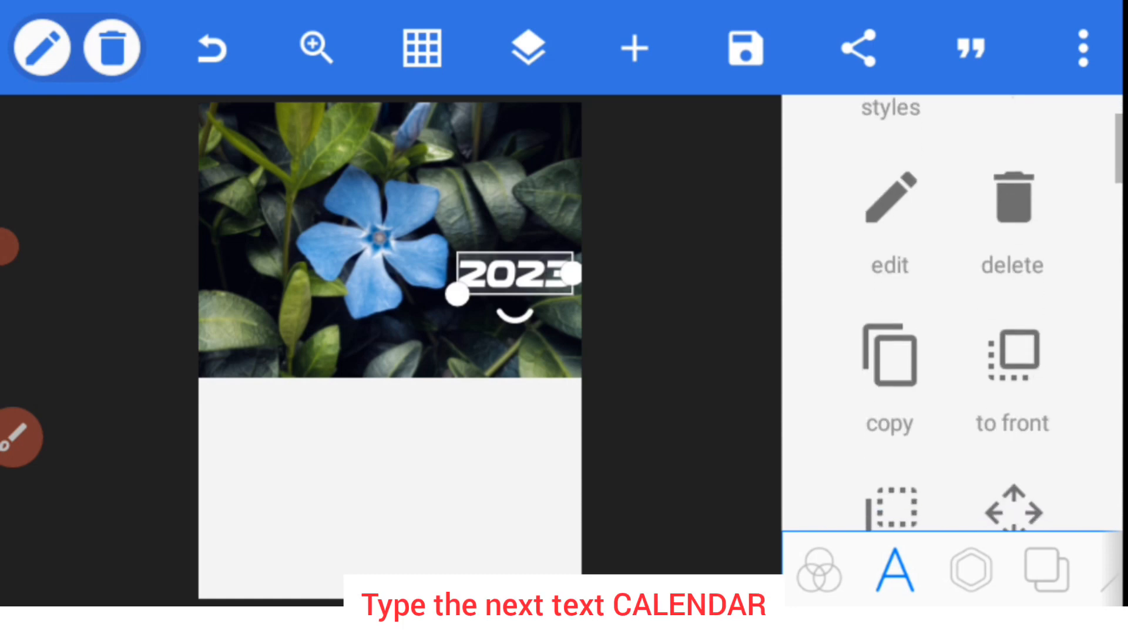
Extend the title to '2023 CALENDAR' and give it a deep blue text effect
click(890, 216)
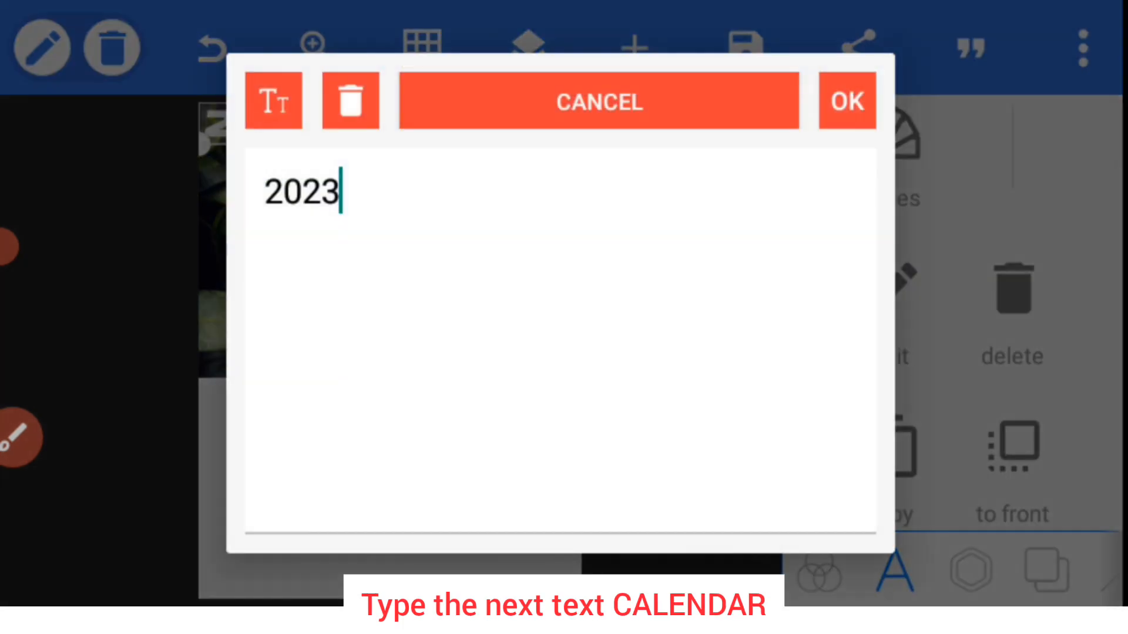
text(CALE)
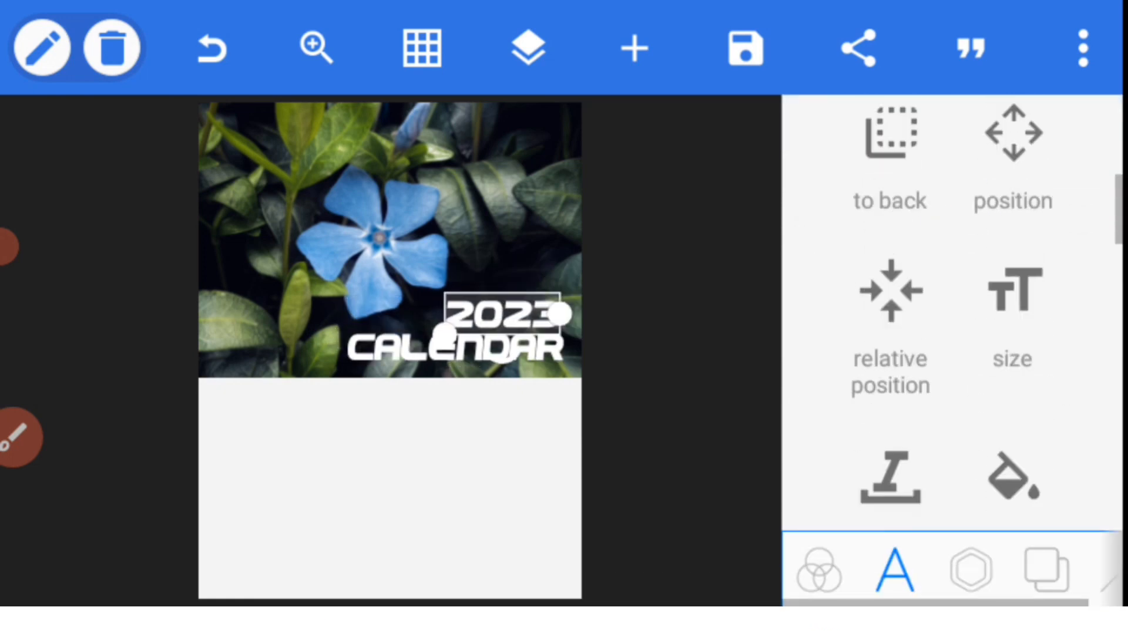
scroll(down, 3)
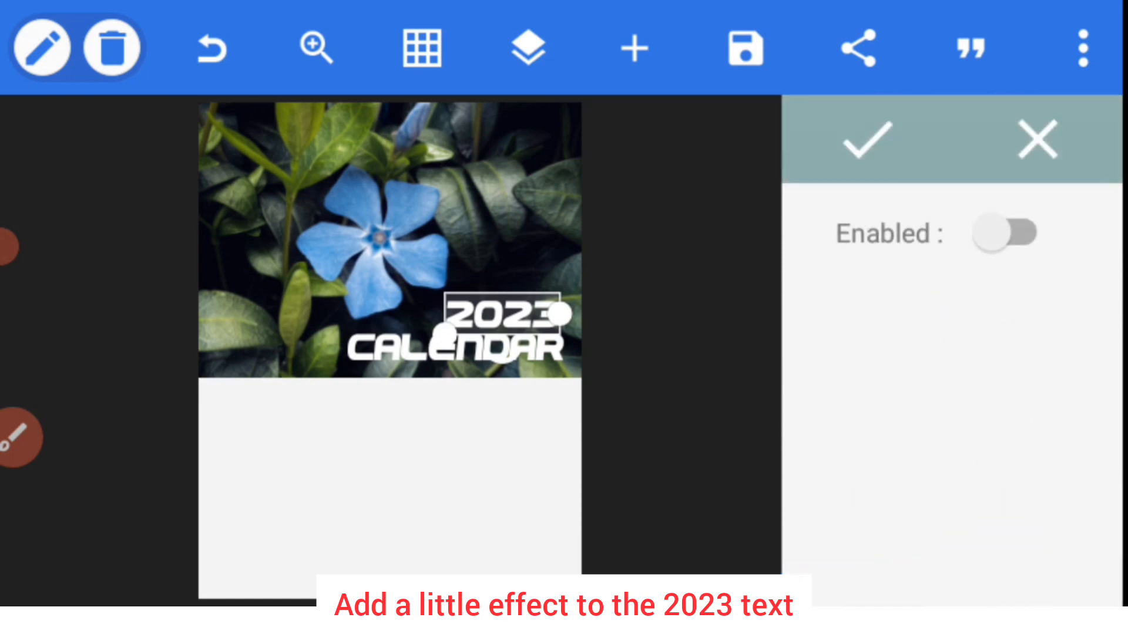
click(1004, 233)
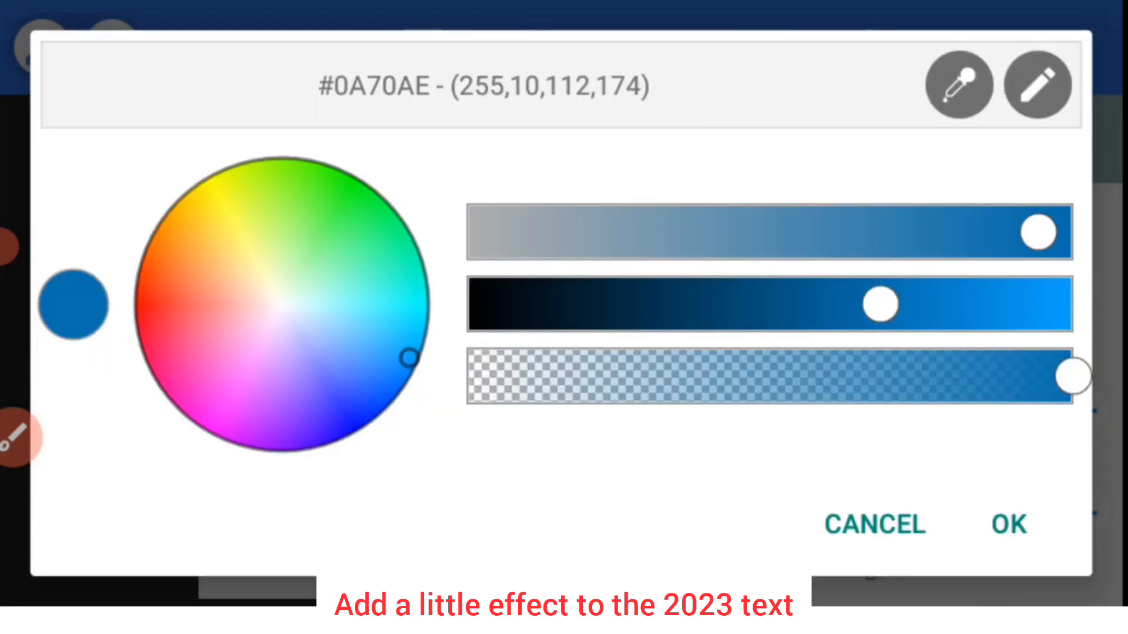
click(1007, 524)
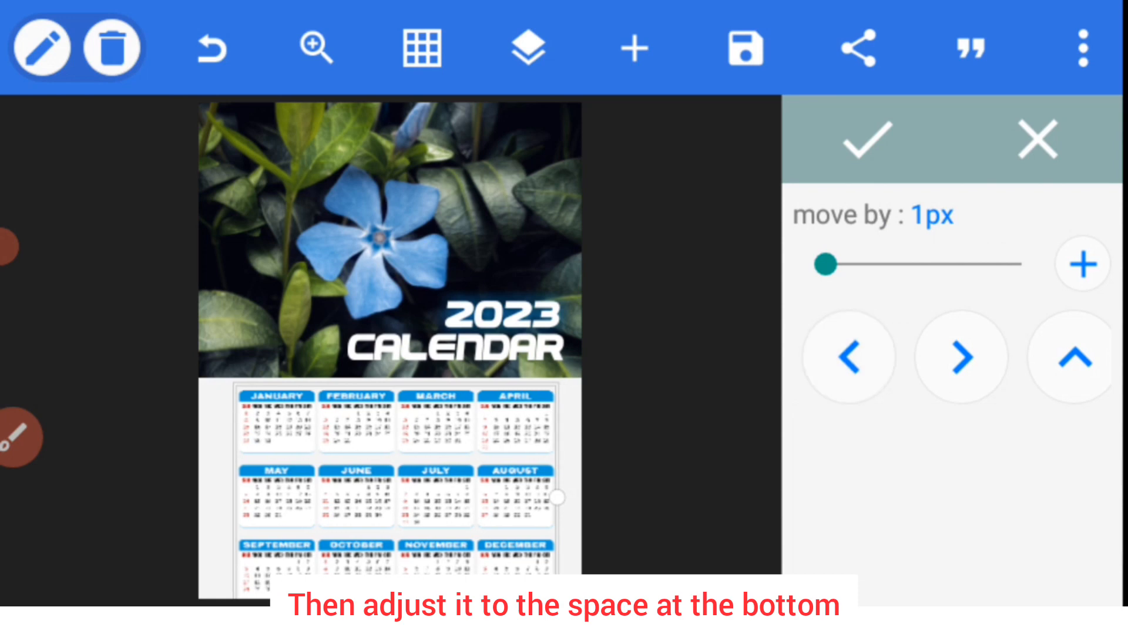
Nudge the month-grid image upward into the white area and confirm its position
click(1073, 358)
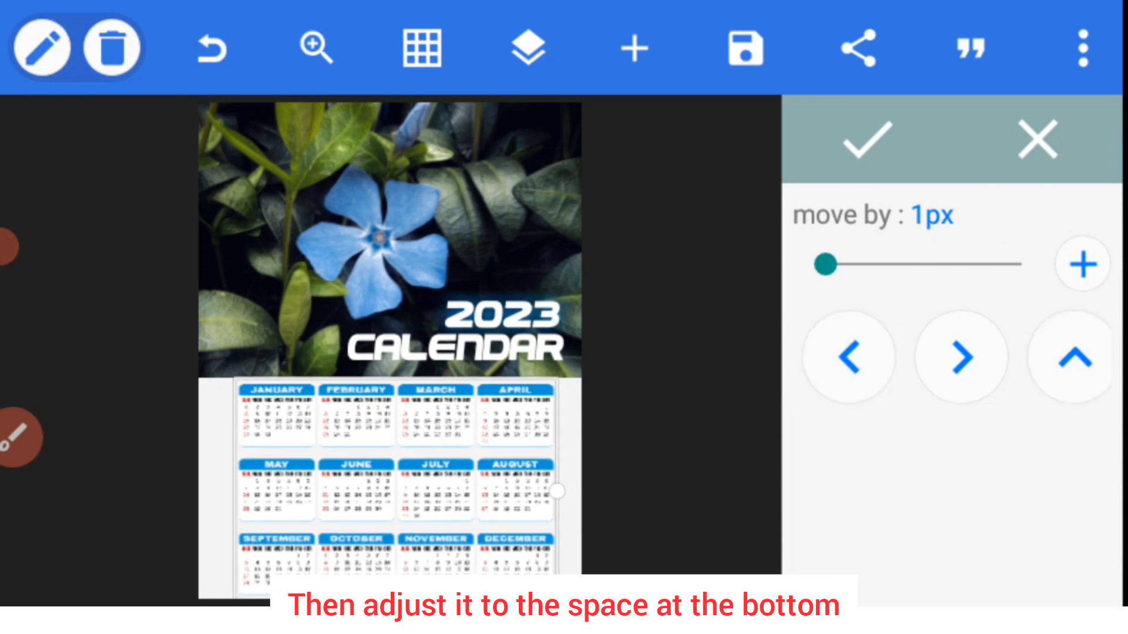
click(866, 139)
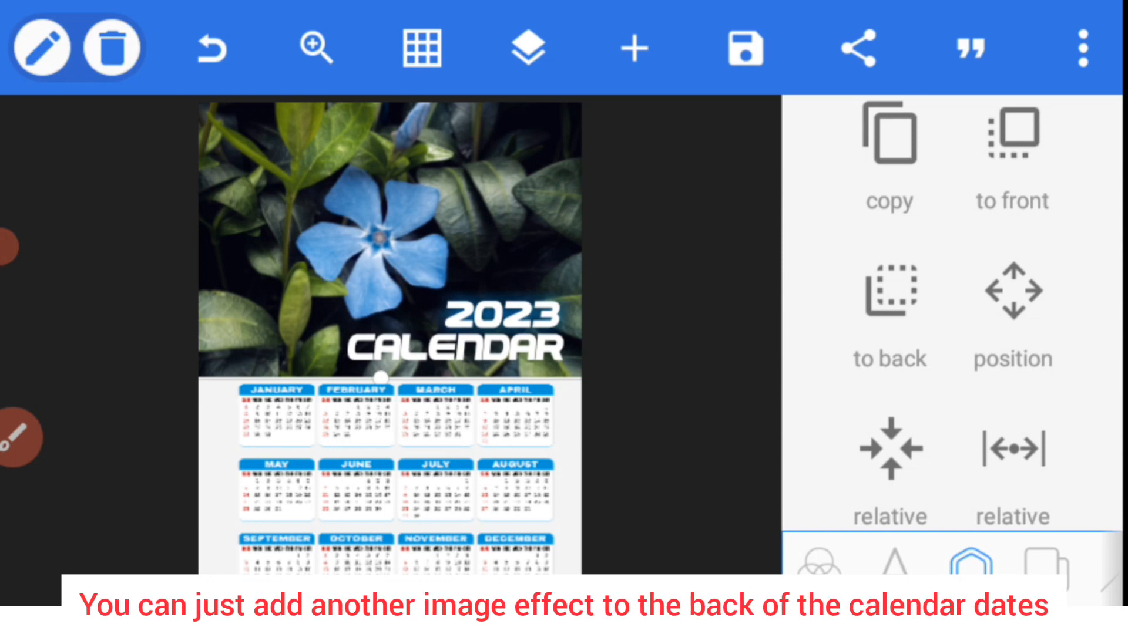
Duplicate the flower photo, send it behind the month grid at 26% opacity, checking alignment
click(526, 47)
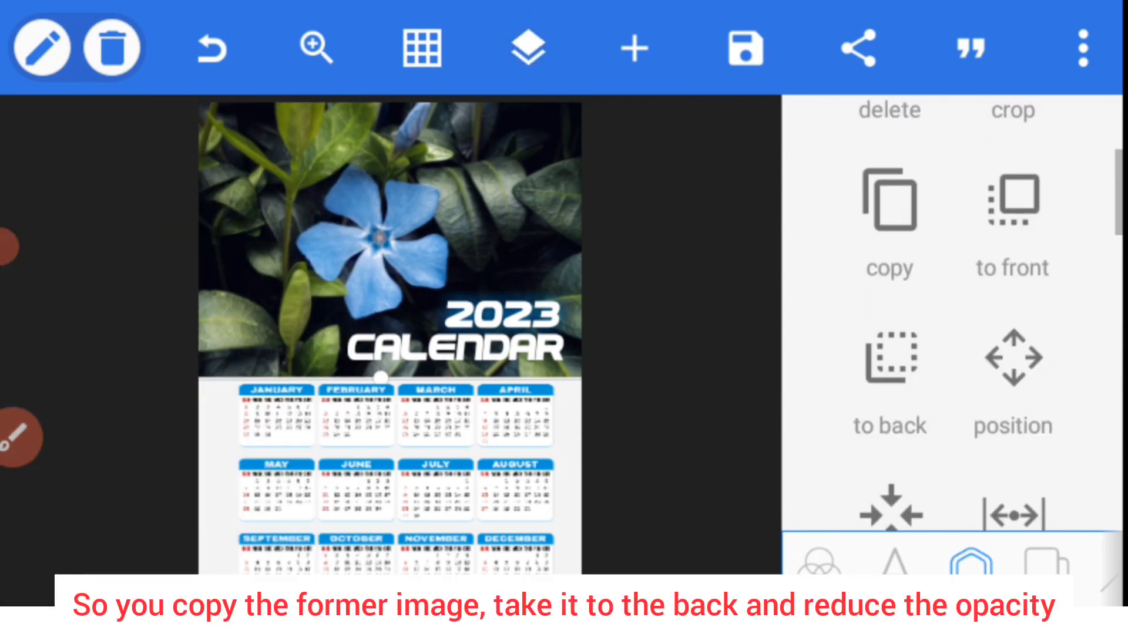
click(888, 213)
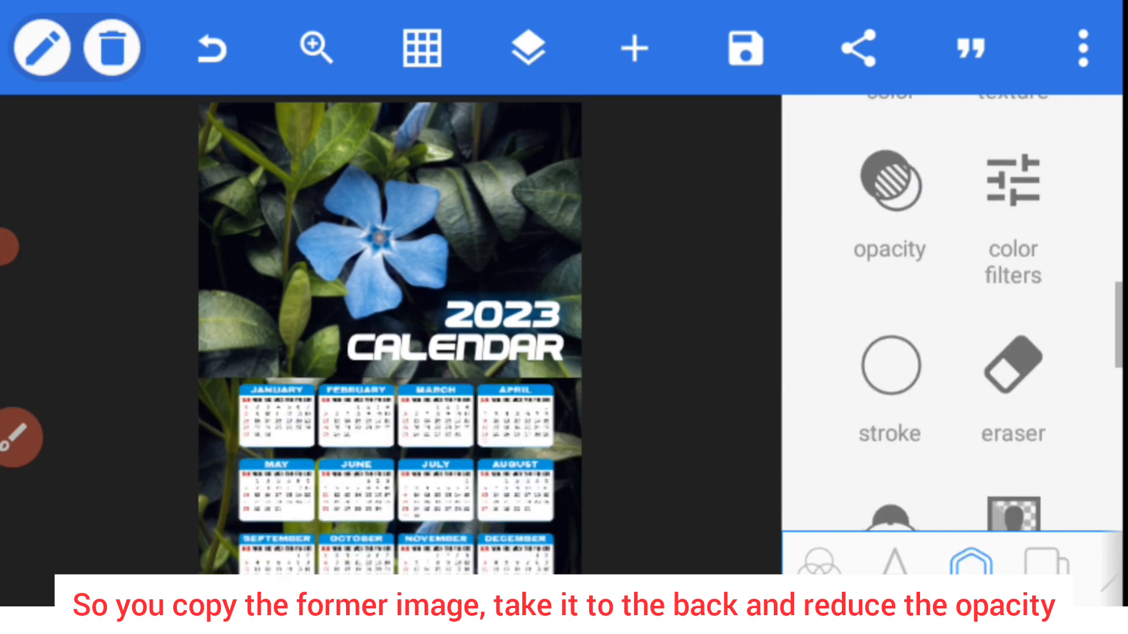
click(888, 183)
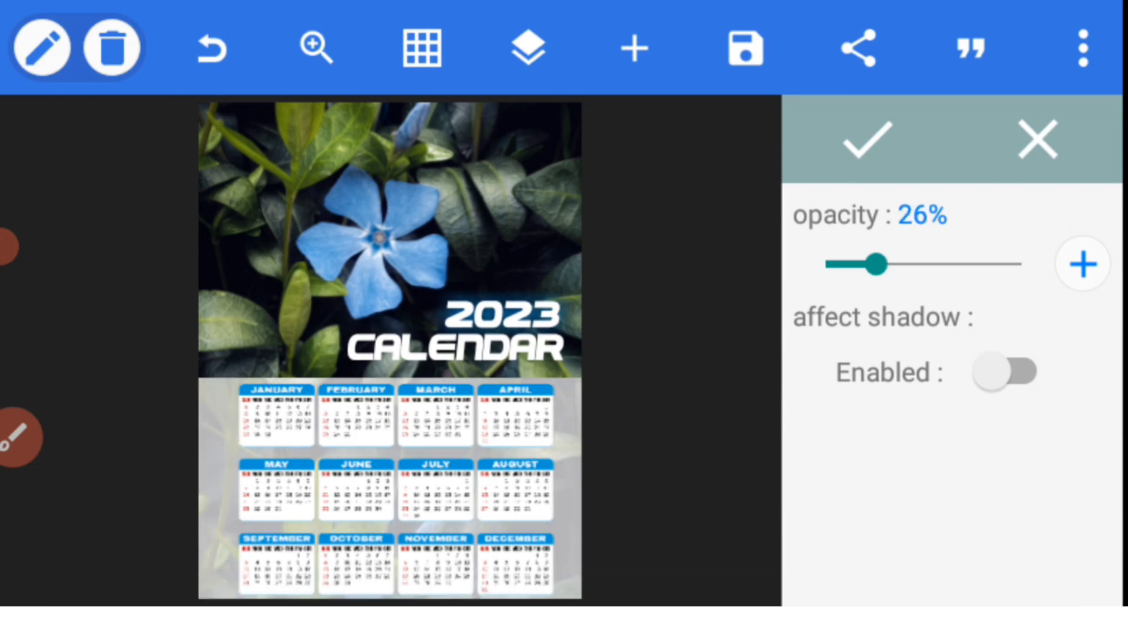
click(969, 570)
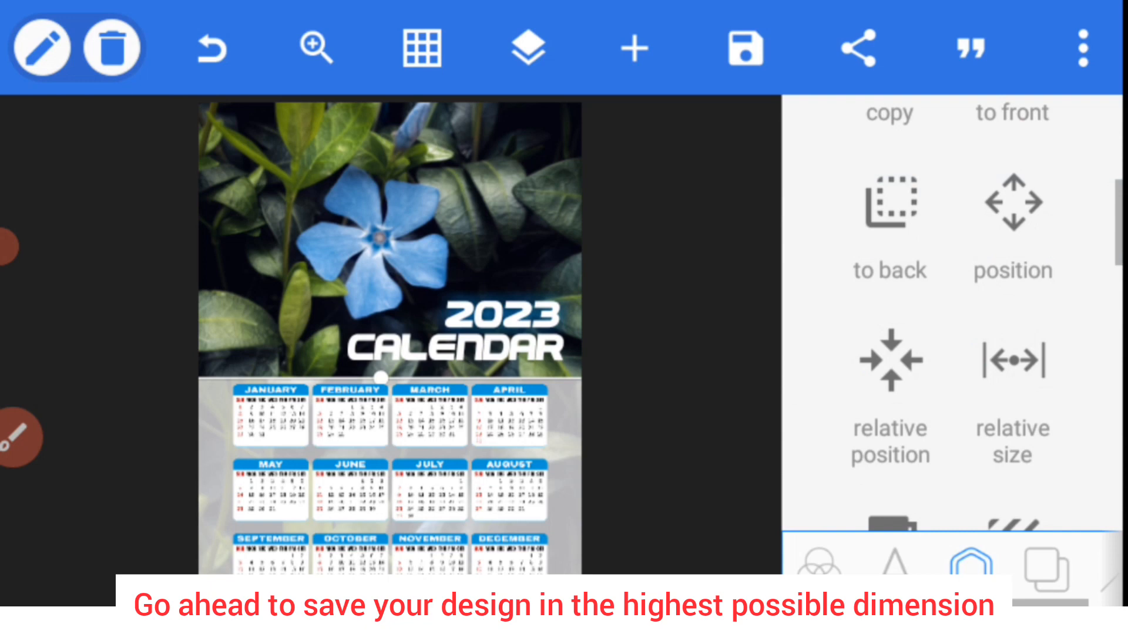
click(422, 47)
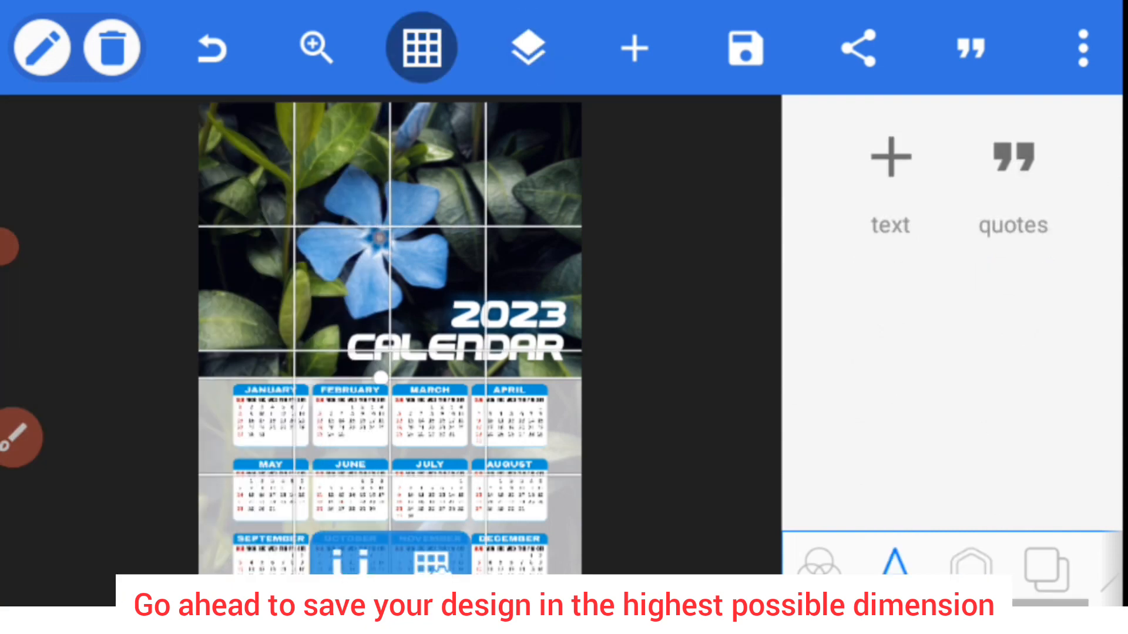
click(422, 47)
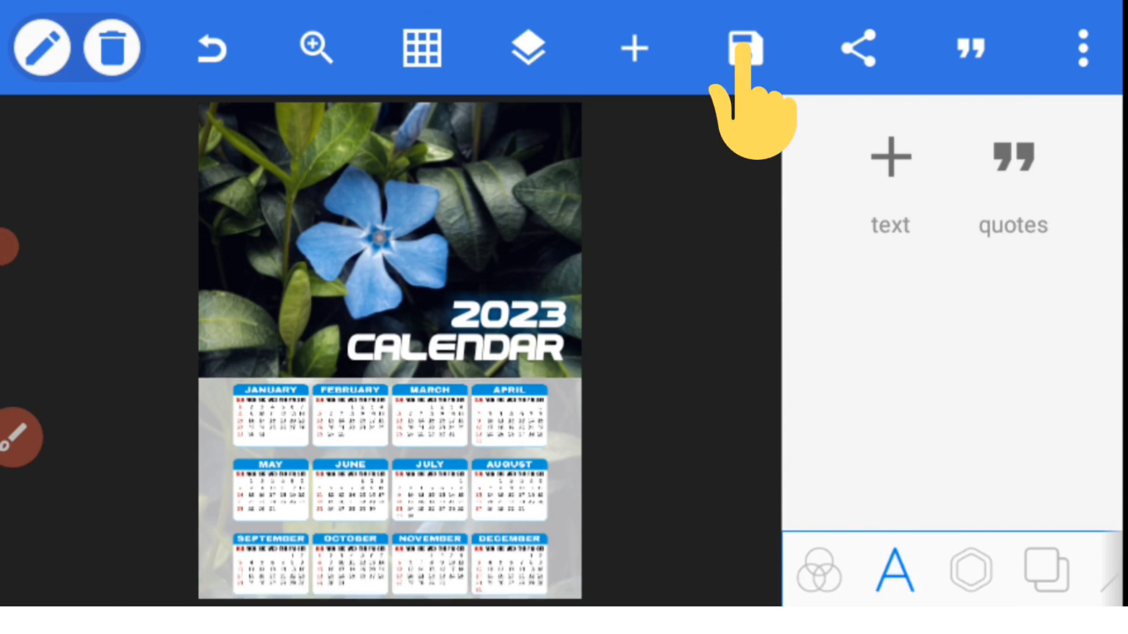
Choose Save as image to bring up the JPG export settings at 850 by 1100
click(745, 47)
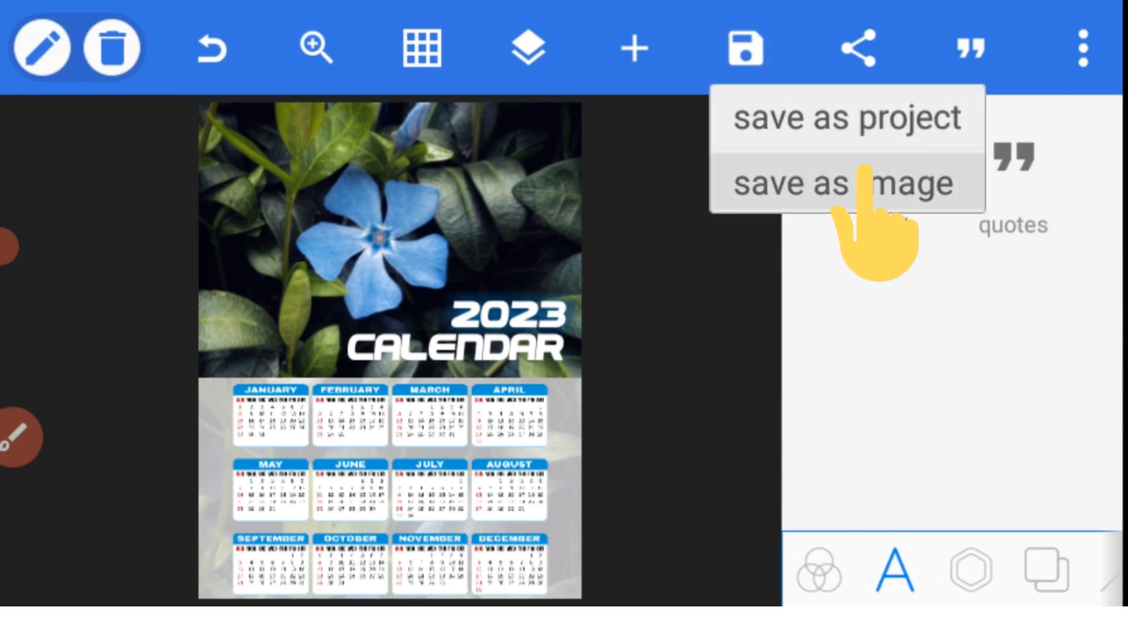
click(845, 182)
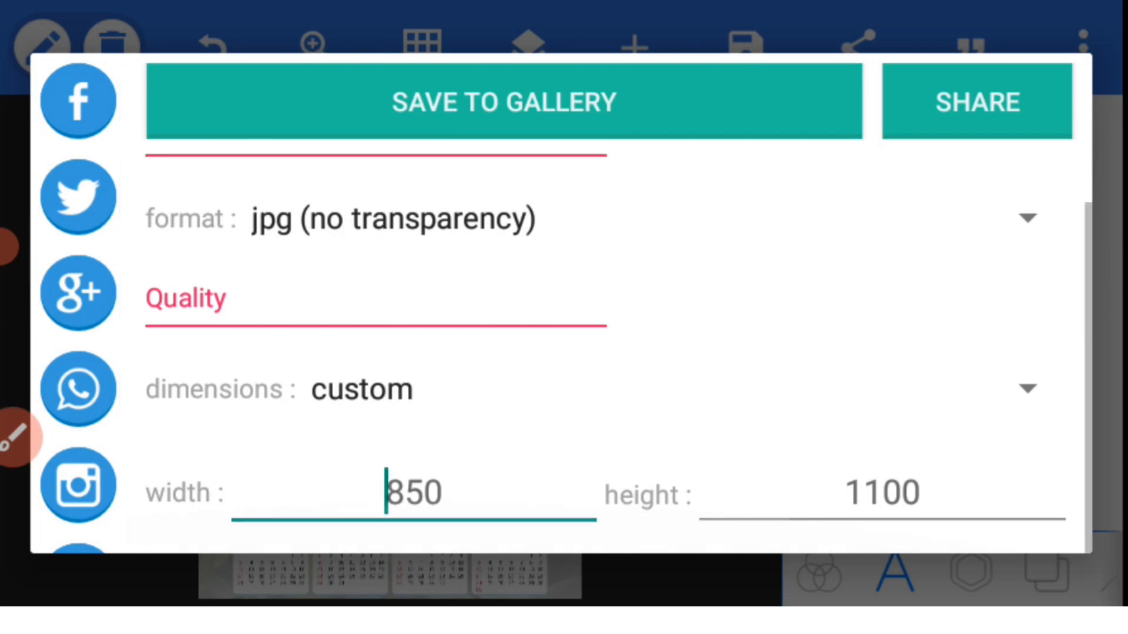